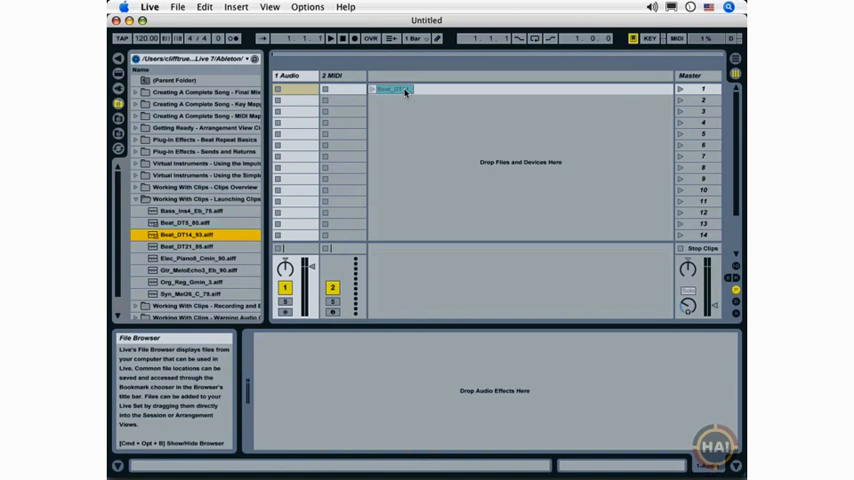
# Step: Drop the Beat_DT drum loop to create a new track, then insert another audio track
pyautogui.click(235, 7)
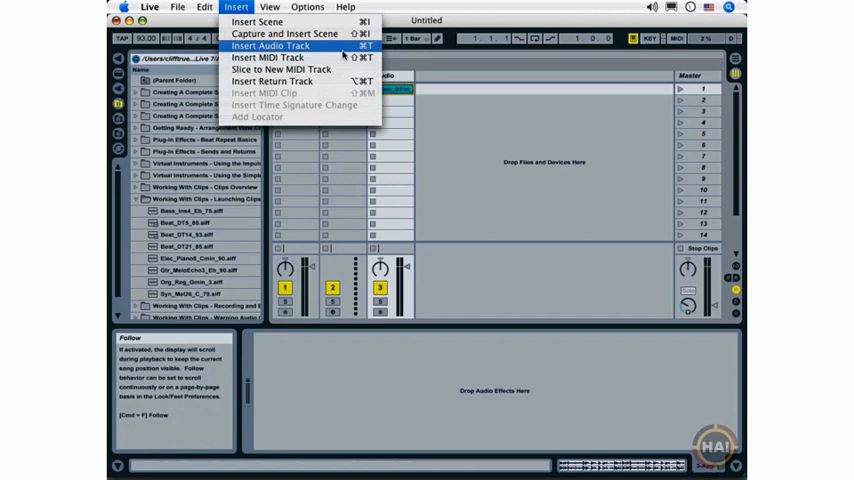
pyautogui.click(271, 45)
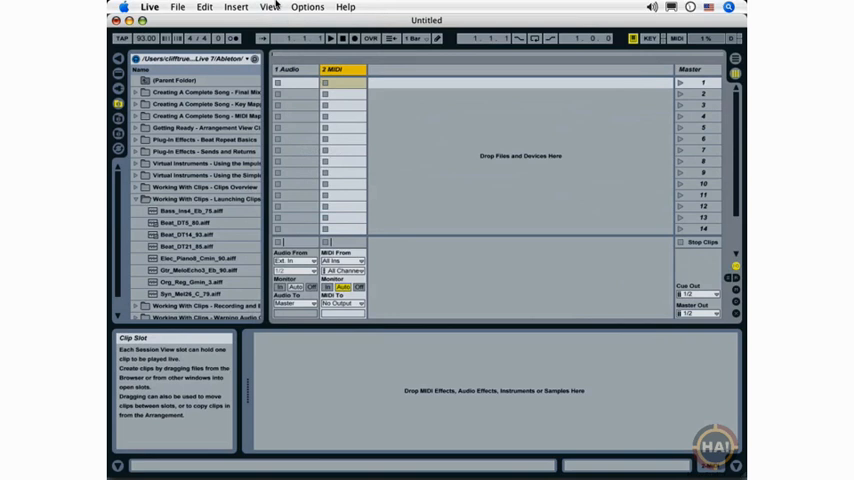
# Step: Show the In/Out routing section for the audio and MIDI tracks from the View menu
pyautogui.click(268, 6)
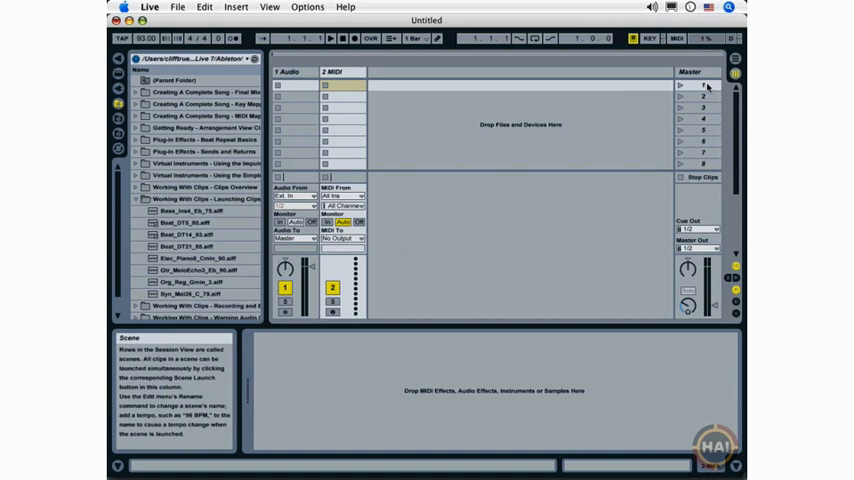
pyautogui.rightClick(700, 85)
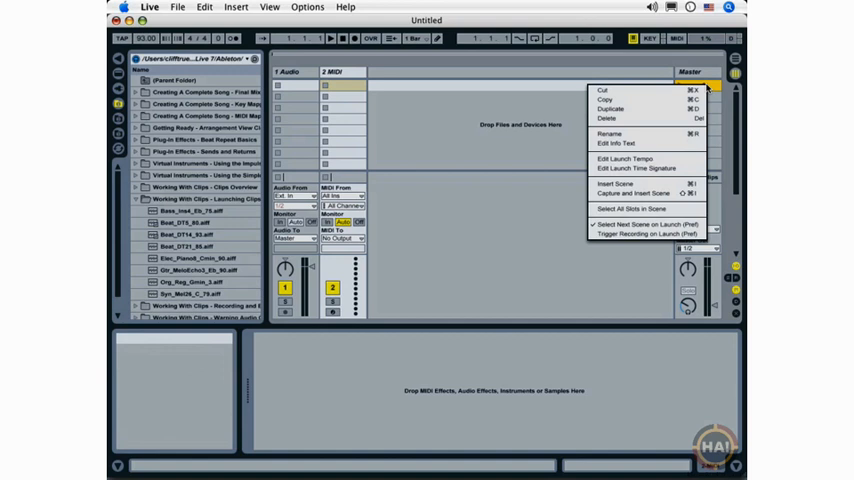
pyautogui.moveTo(645, 134)
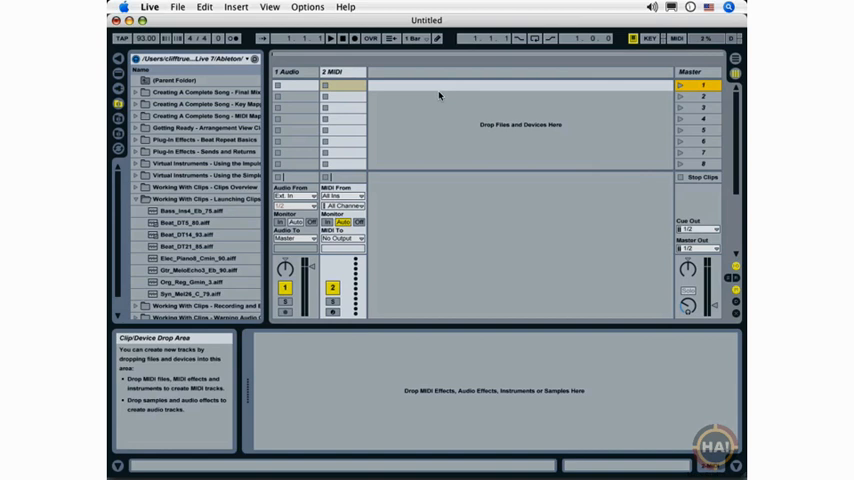
pyautogui.click(290, 85)
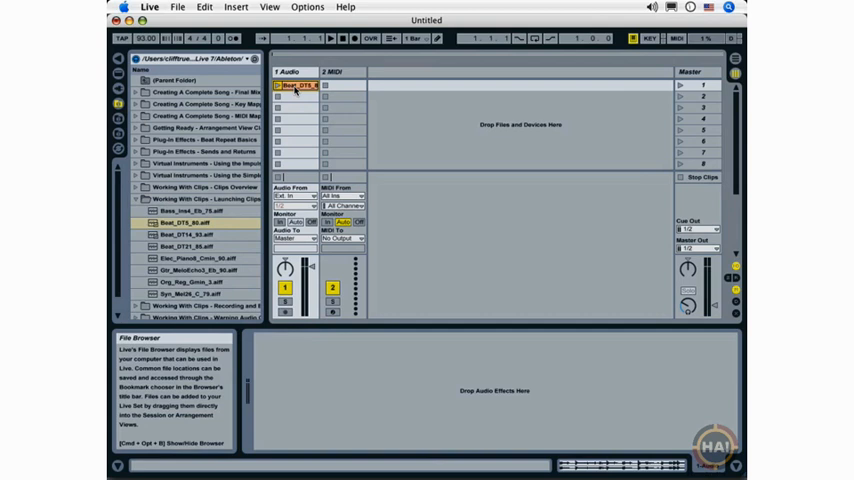
pyautogui.moveTo(295, 100)
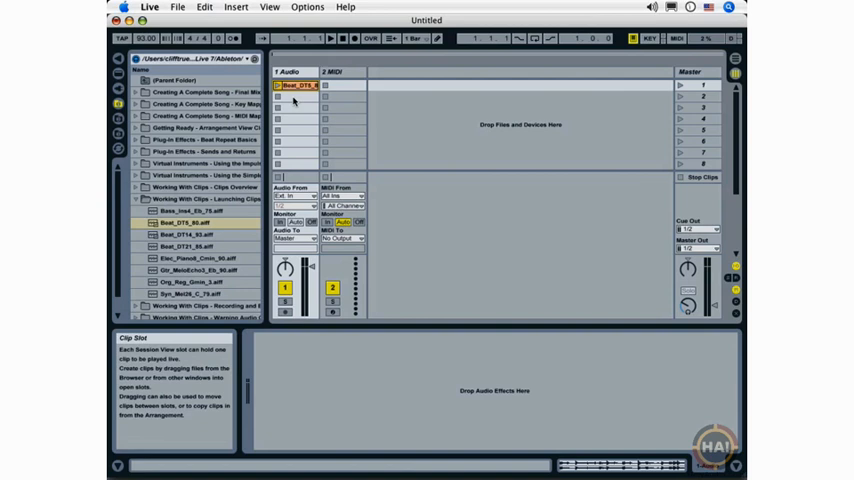
# Step: Duplicate the Beat_DT5_80 clip into the audio track's second clip slot
pyautogui.click(295, 96)
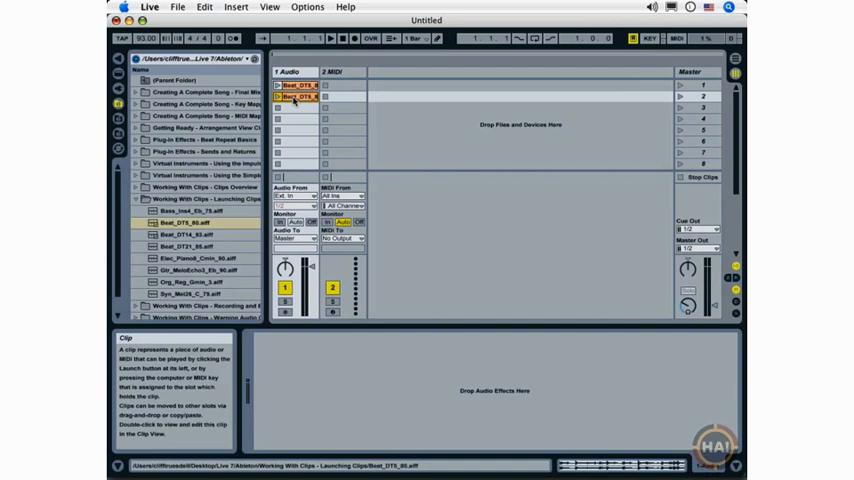